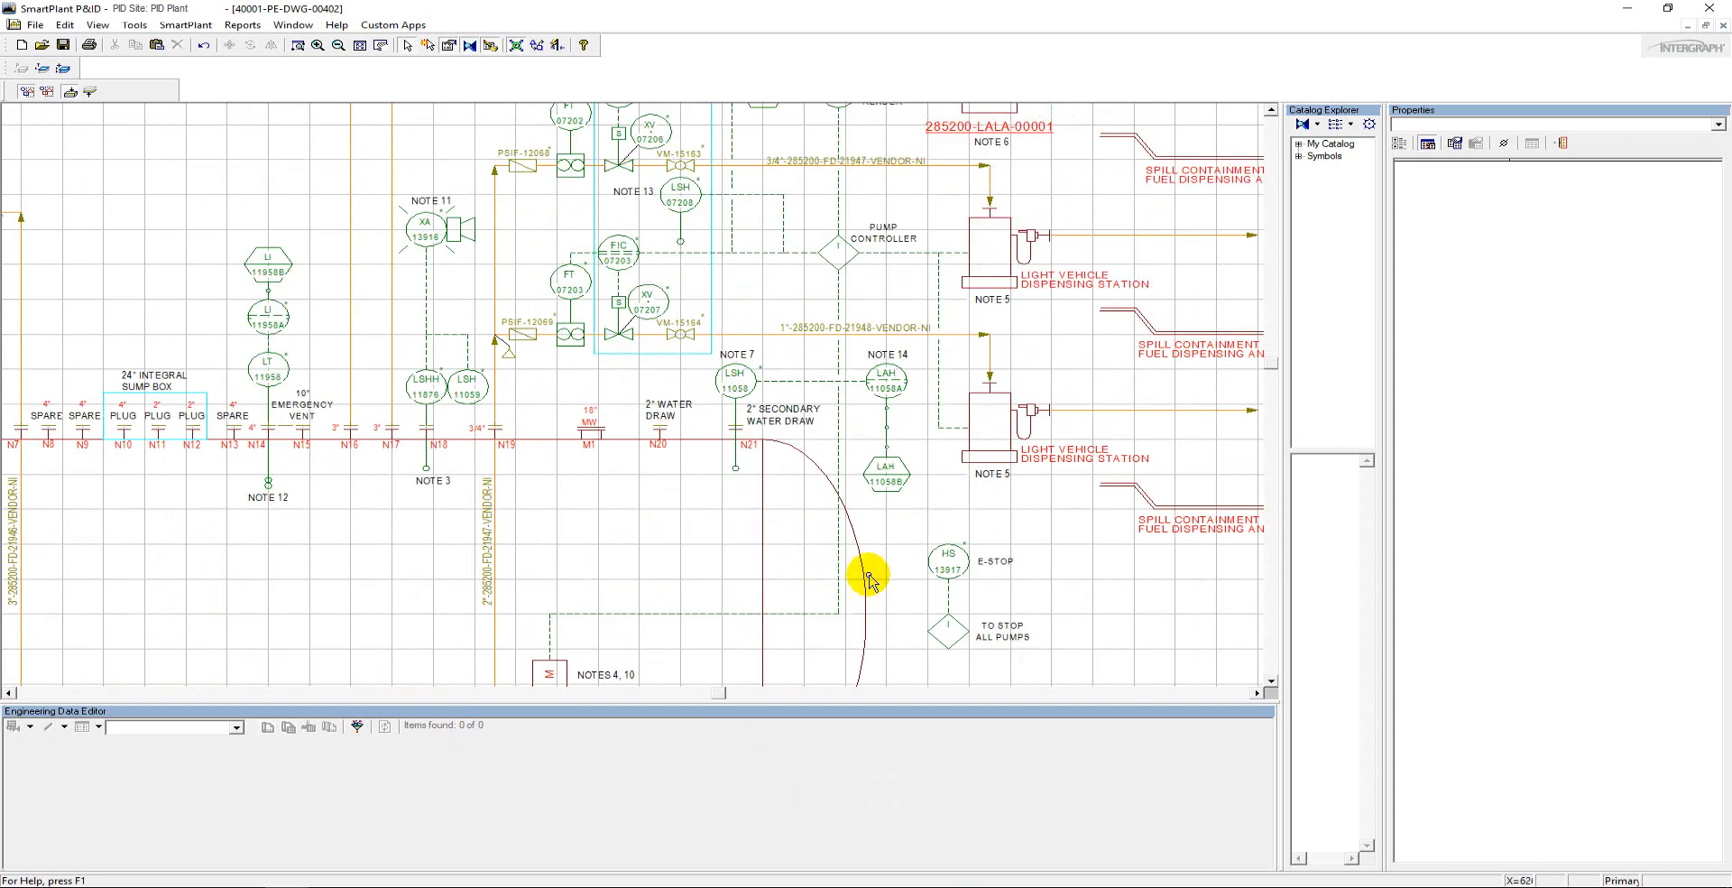
- Select the MAIN DIESEL STORAGE TANK vessel so its properties show item tag 000000-TEN-00060
left_click(870, 576)
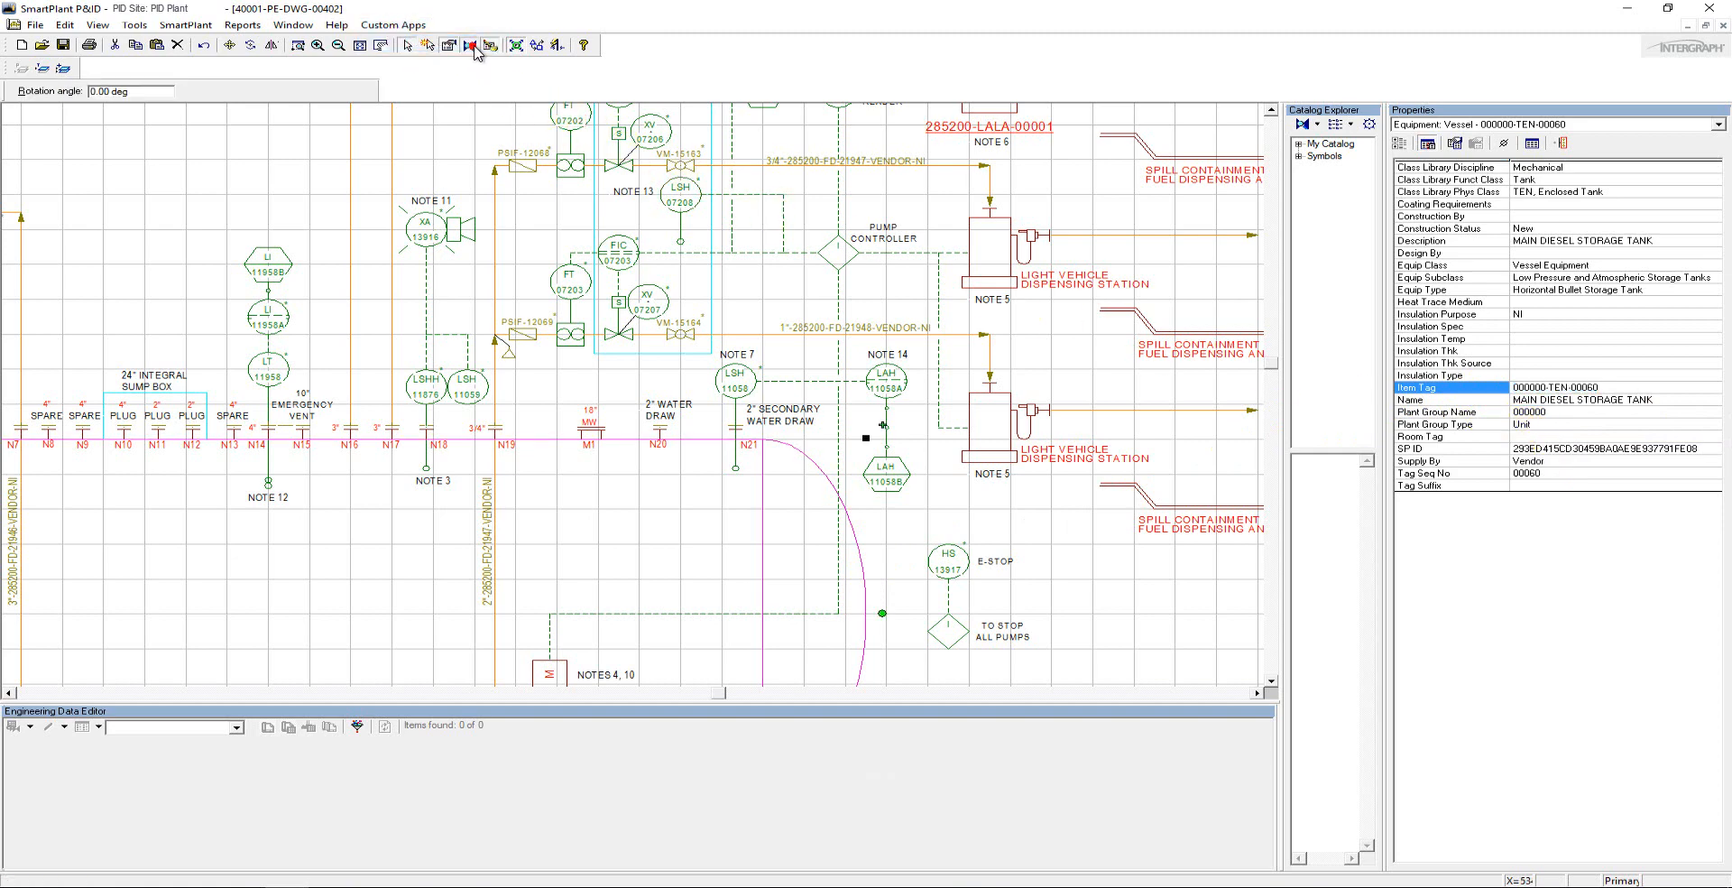
- Run the Instruments To Process Equipment report for tank 000000-TEN-00060 until the completion message appears
left_click(469, 45)
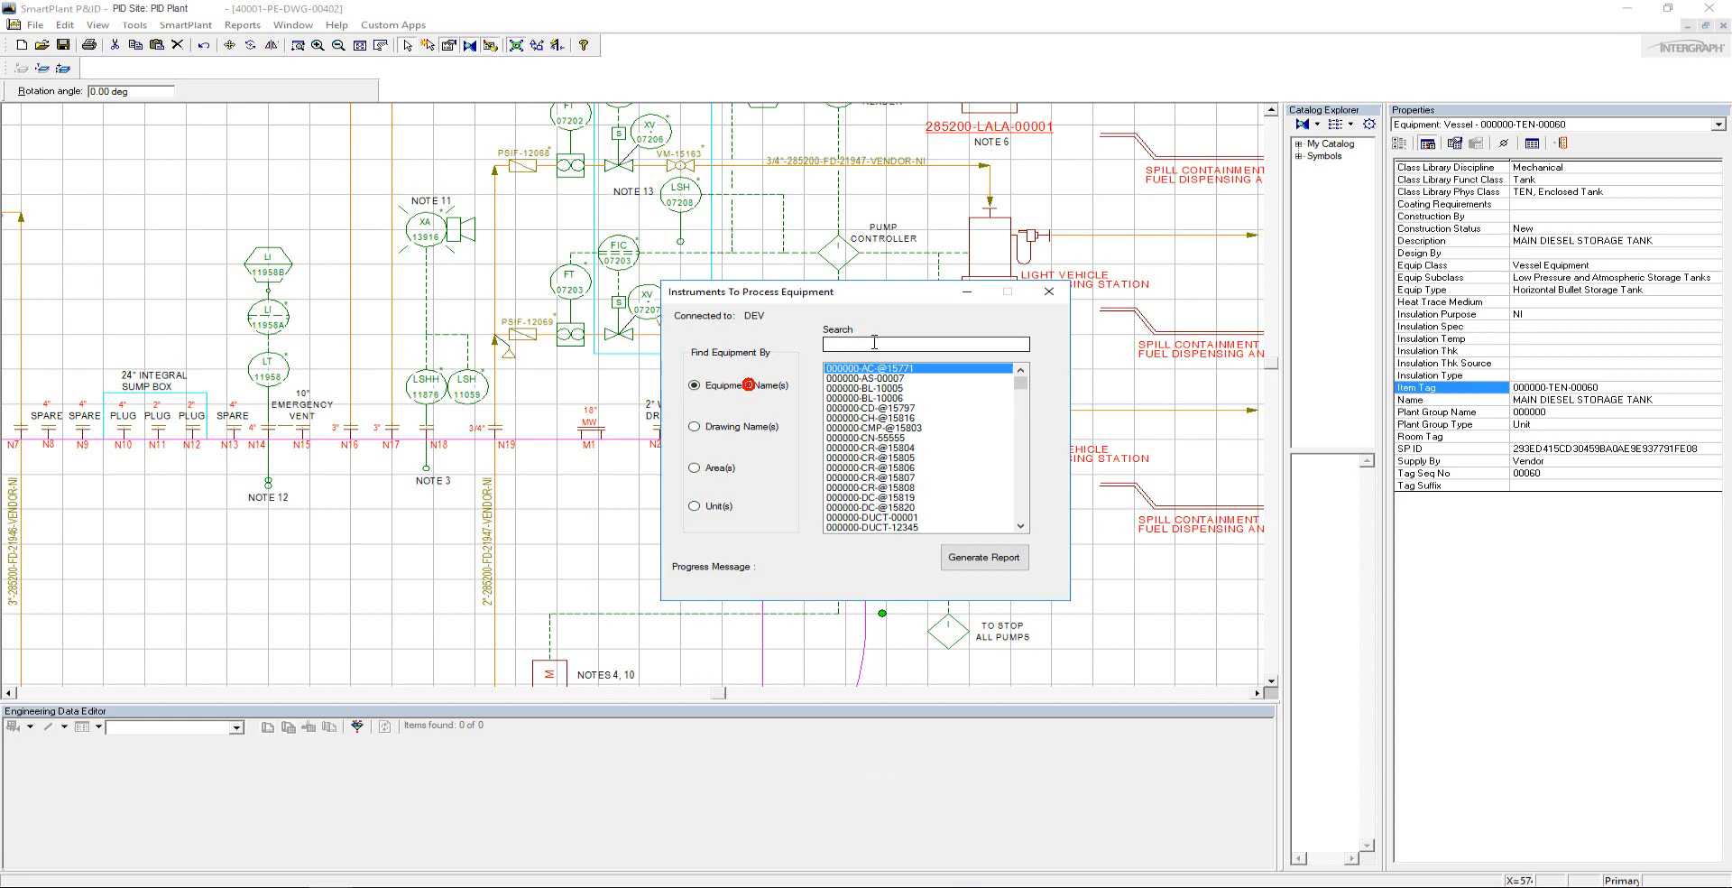
type("000000-TEN-00060")
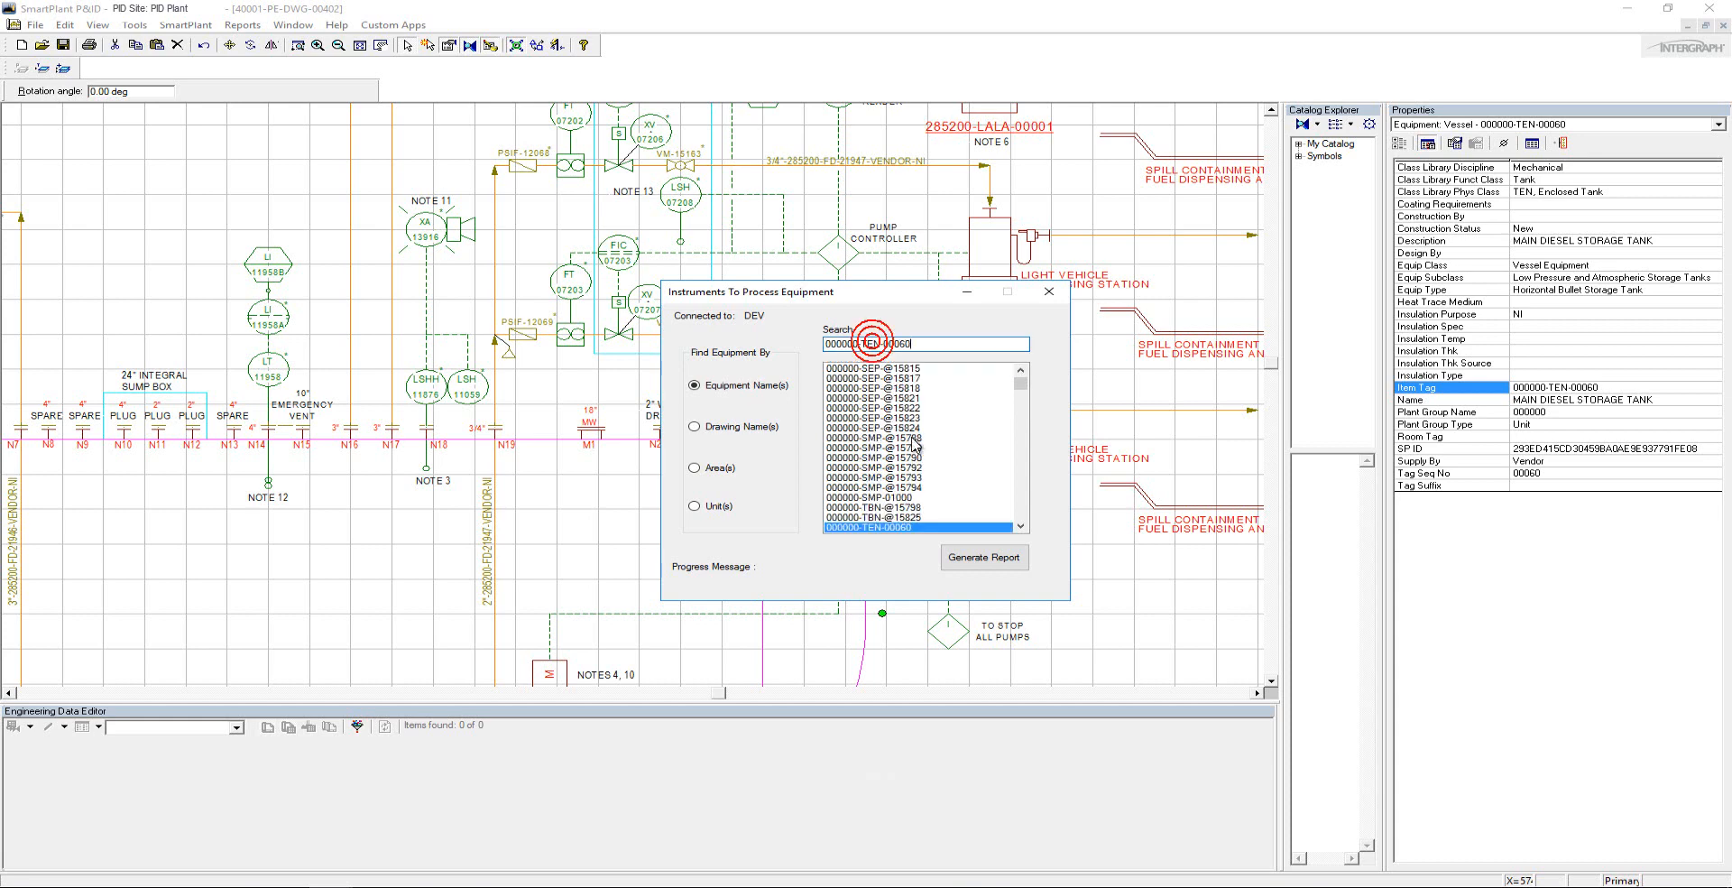
left_click(982, 556)
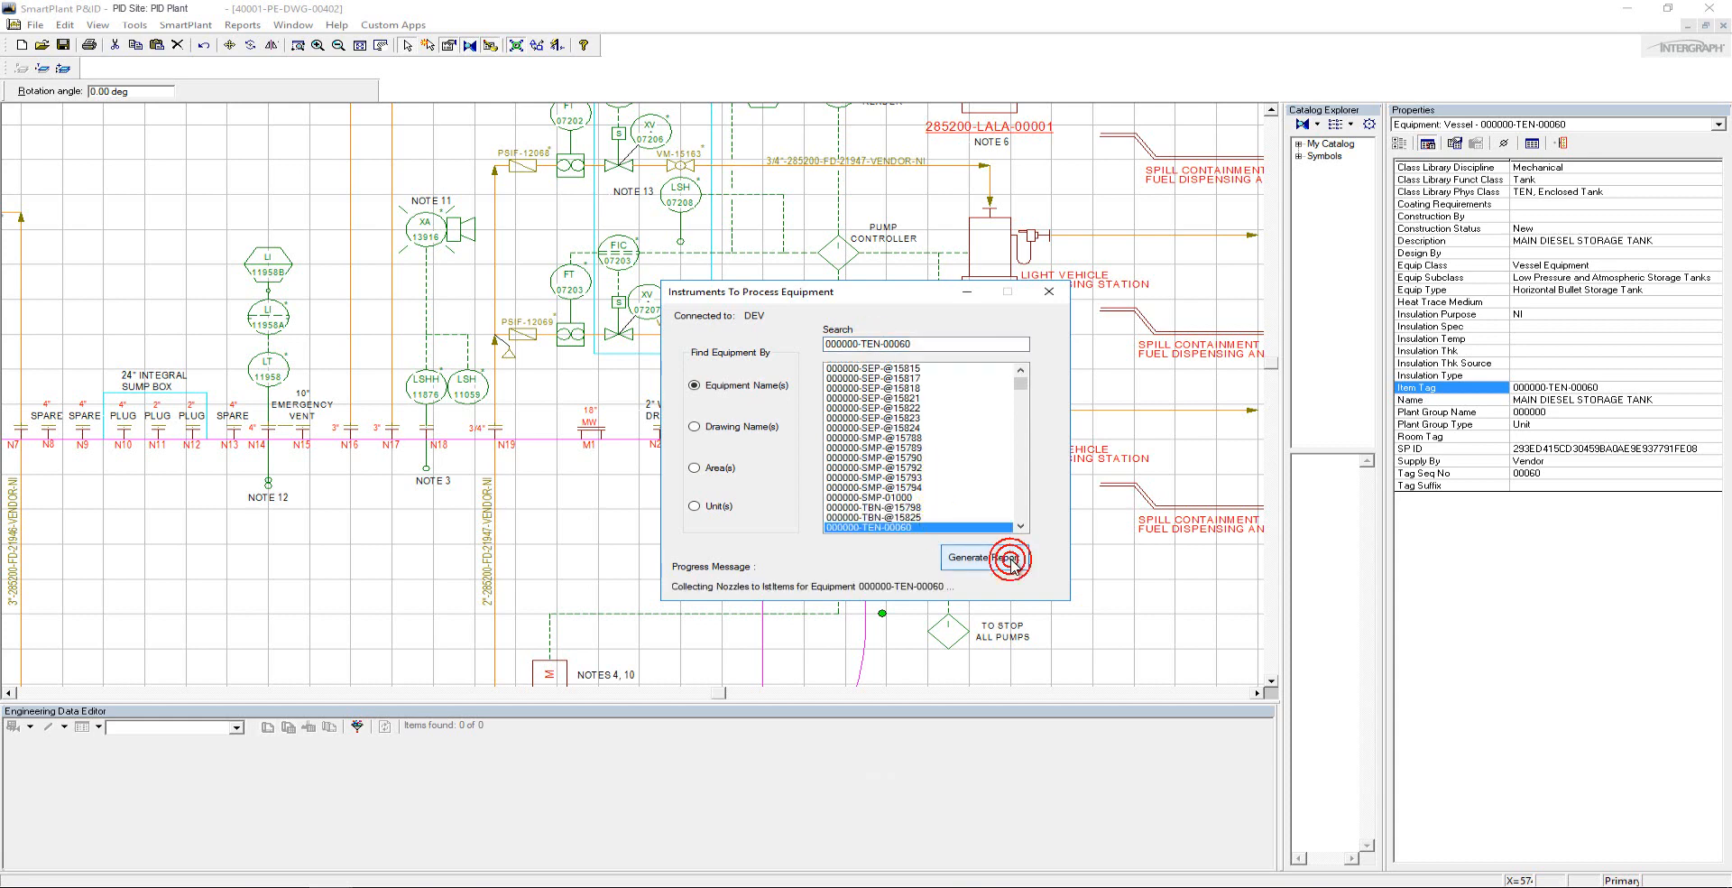
left_click(981, 556)
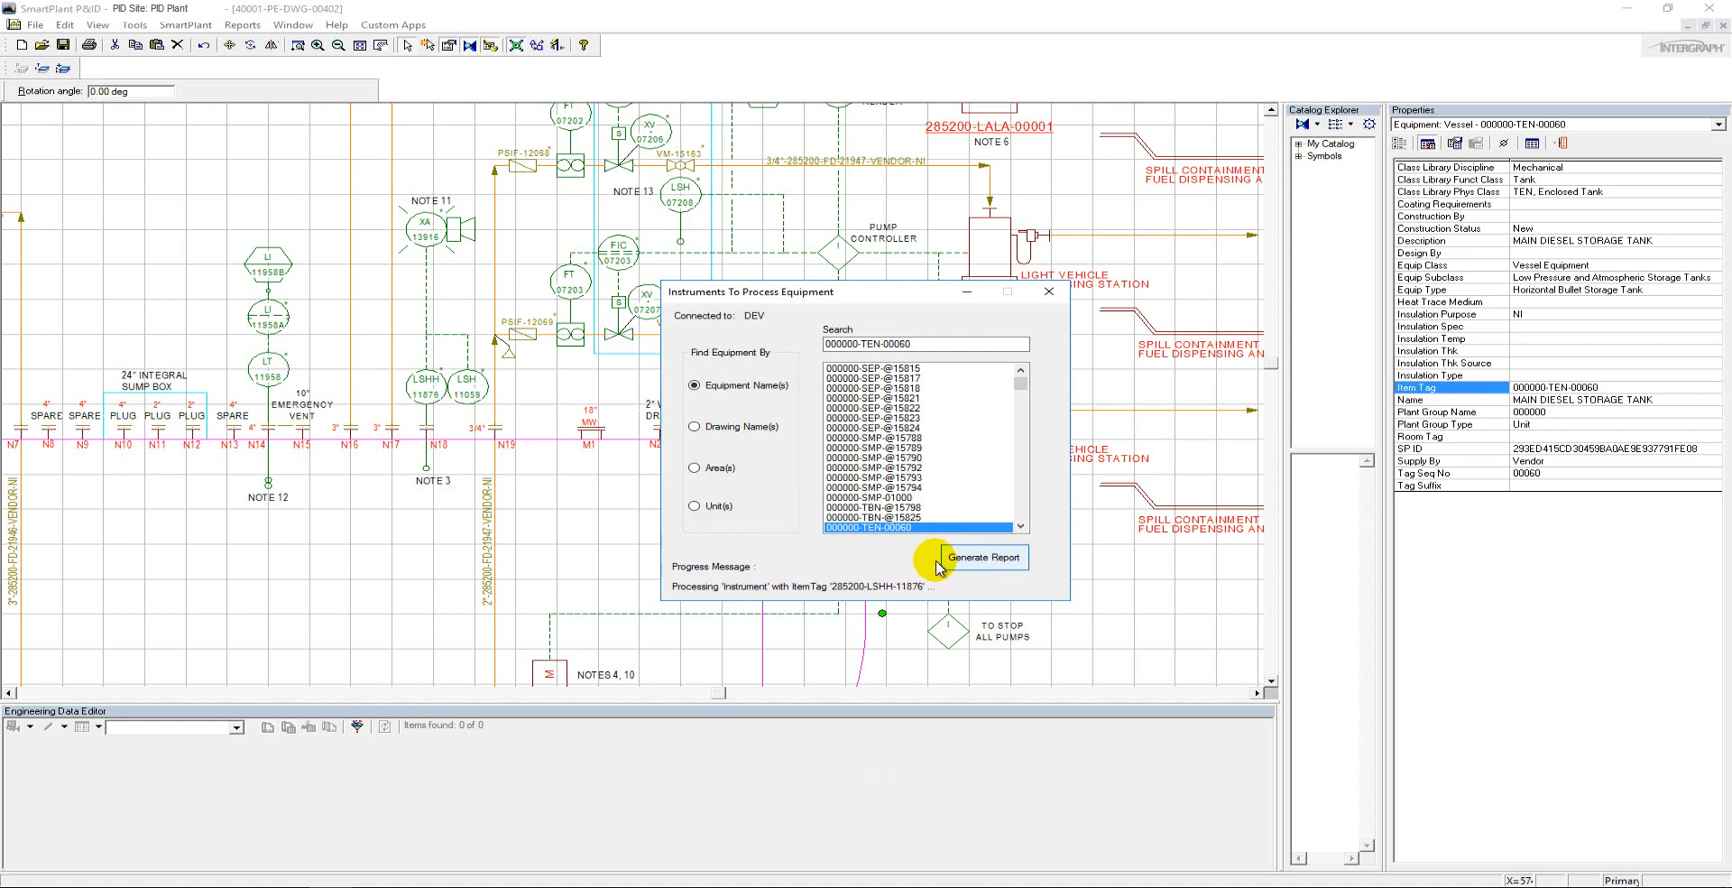
left_click(982, 556)
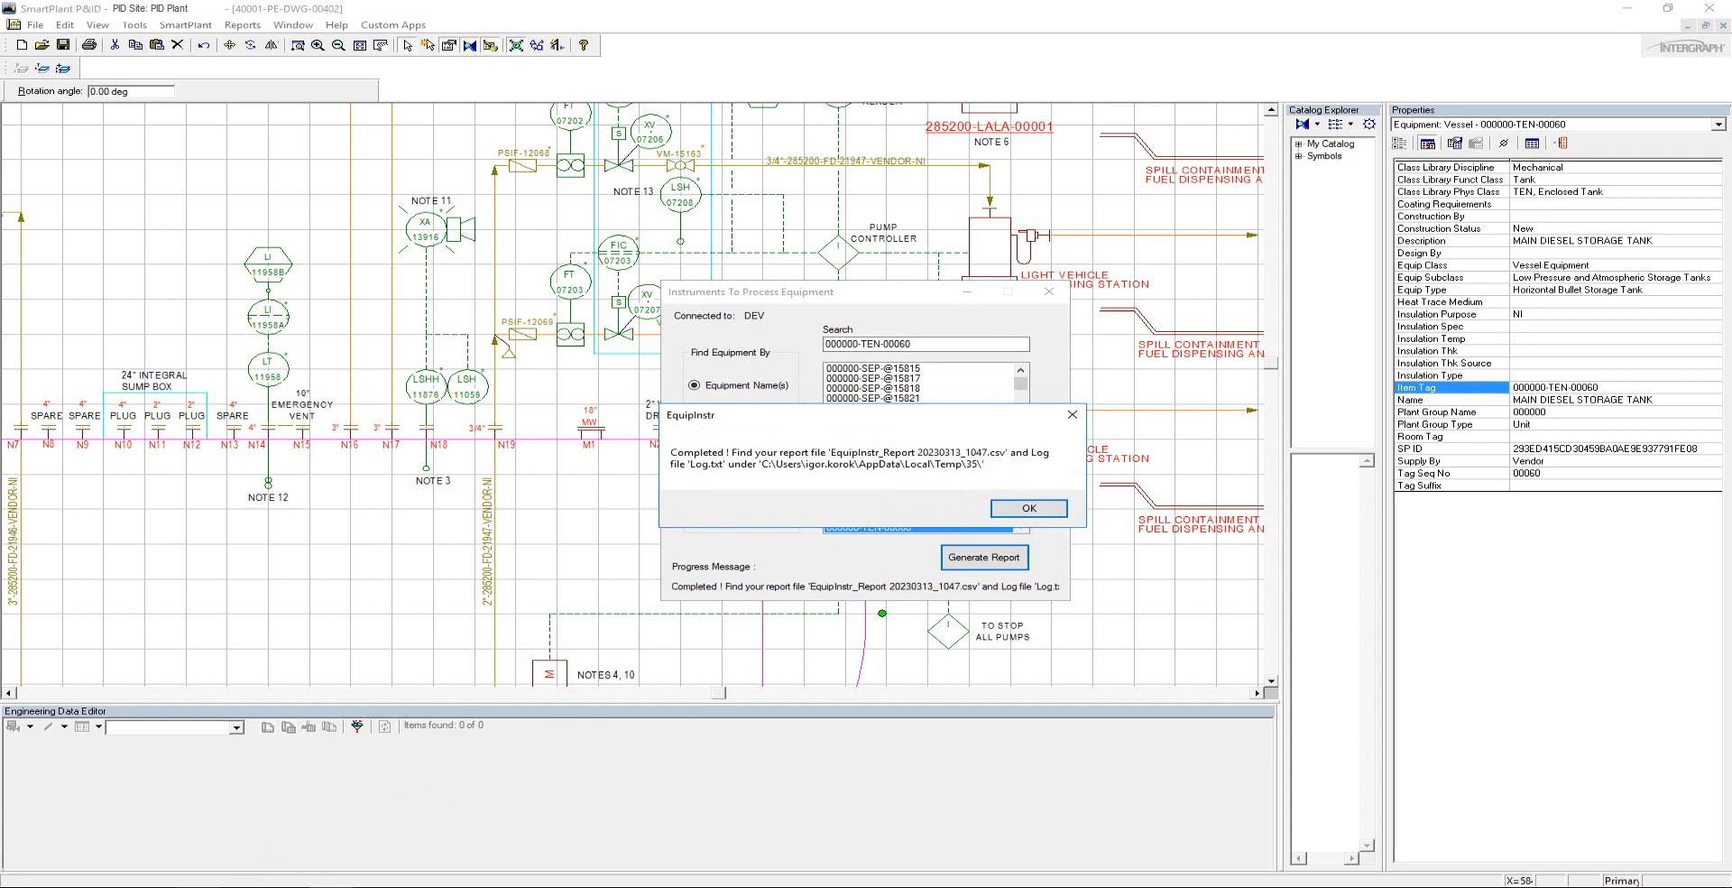
- Open the EquipInstr_Report CSV from the Temp folder in Excel to view the tank's connected instruments
left_click(1025, 507)
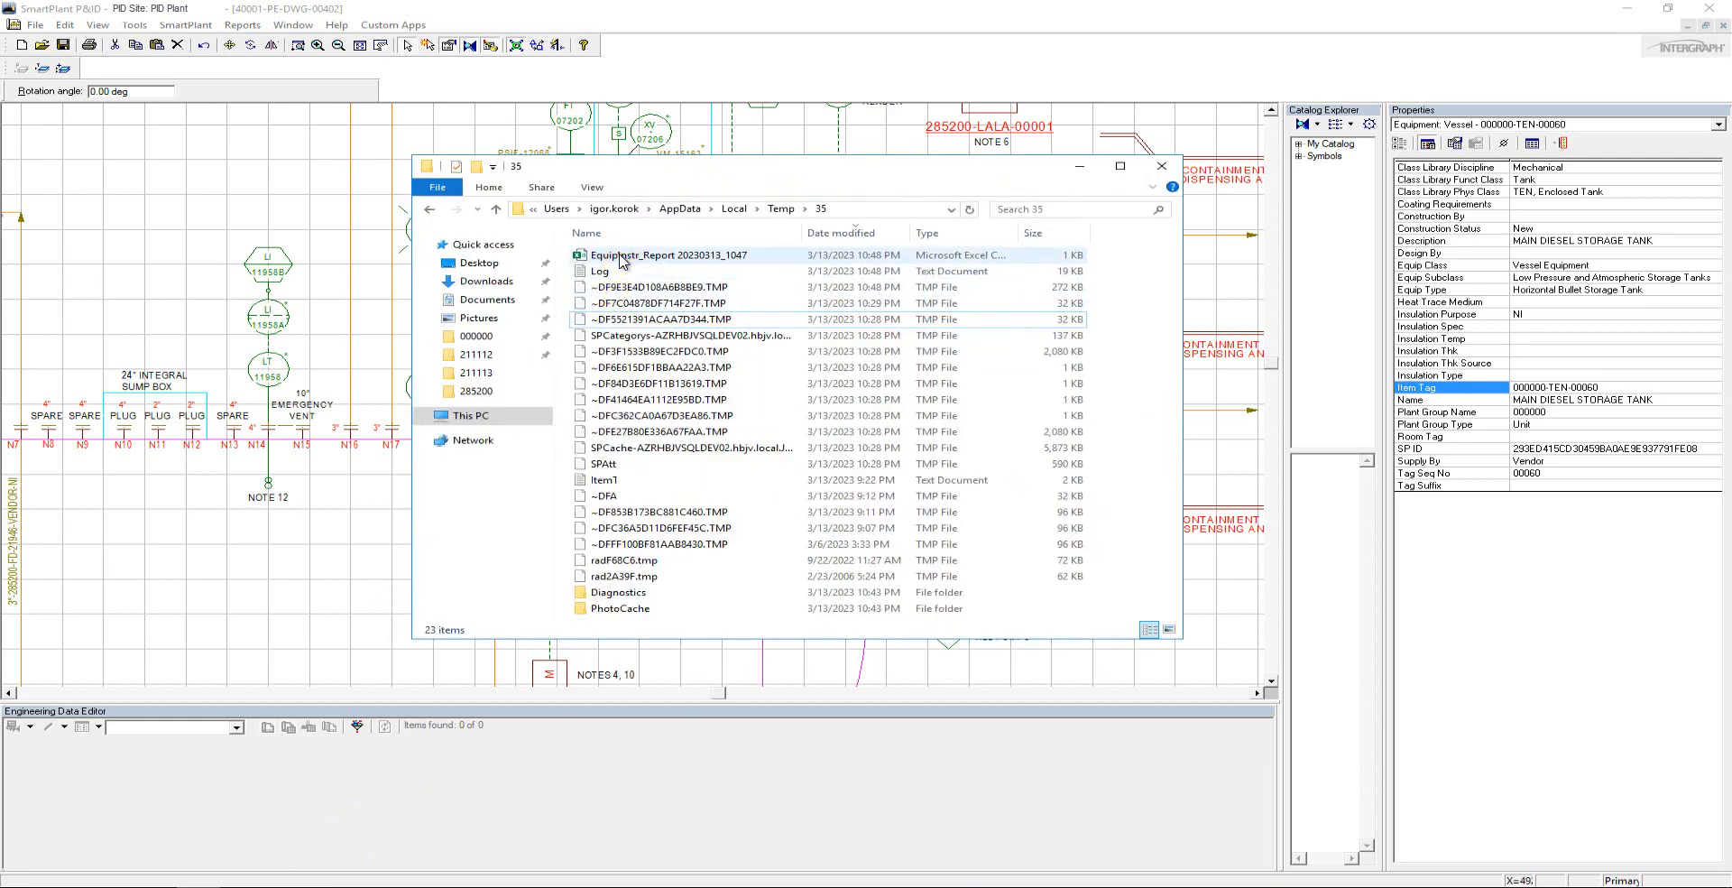
left_click(669, 255)
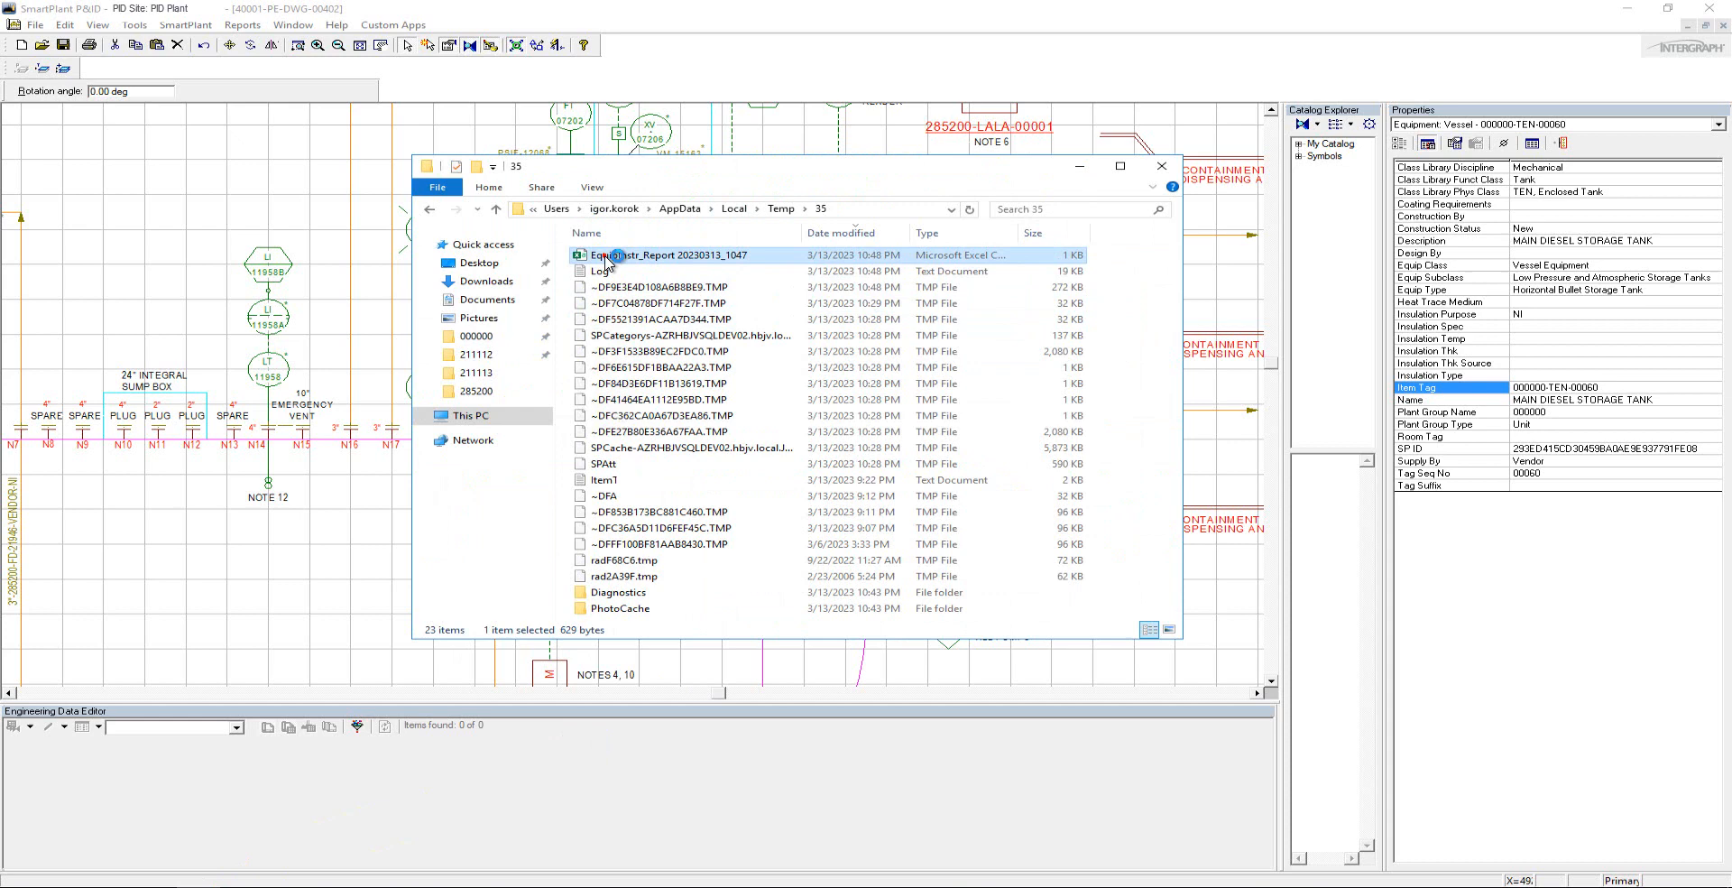
double_click(671, 254)
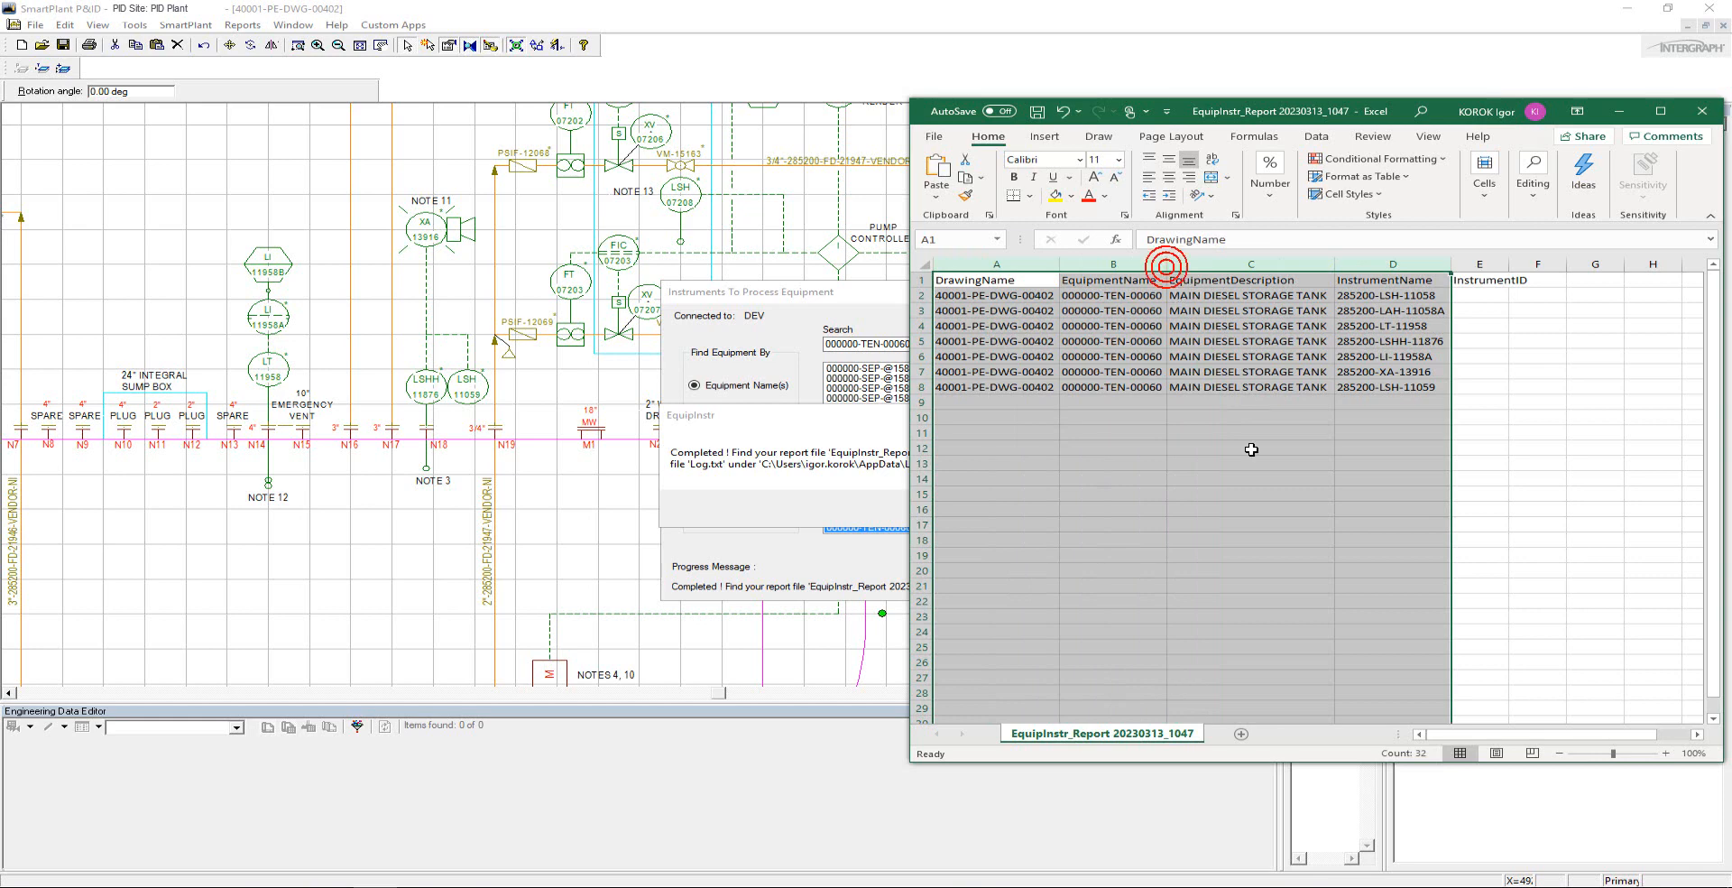
left_click(1249, 507)
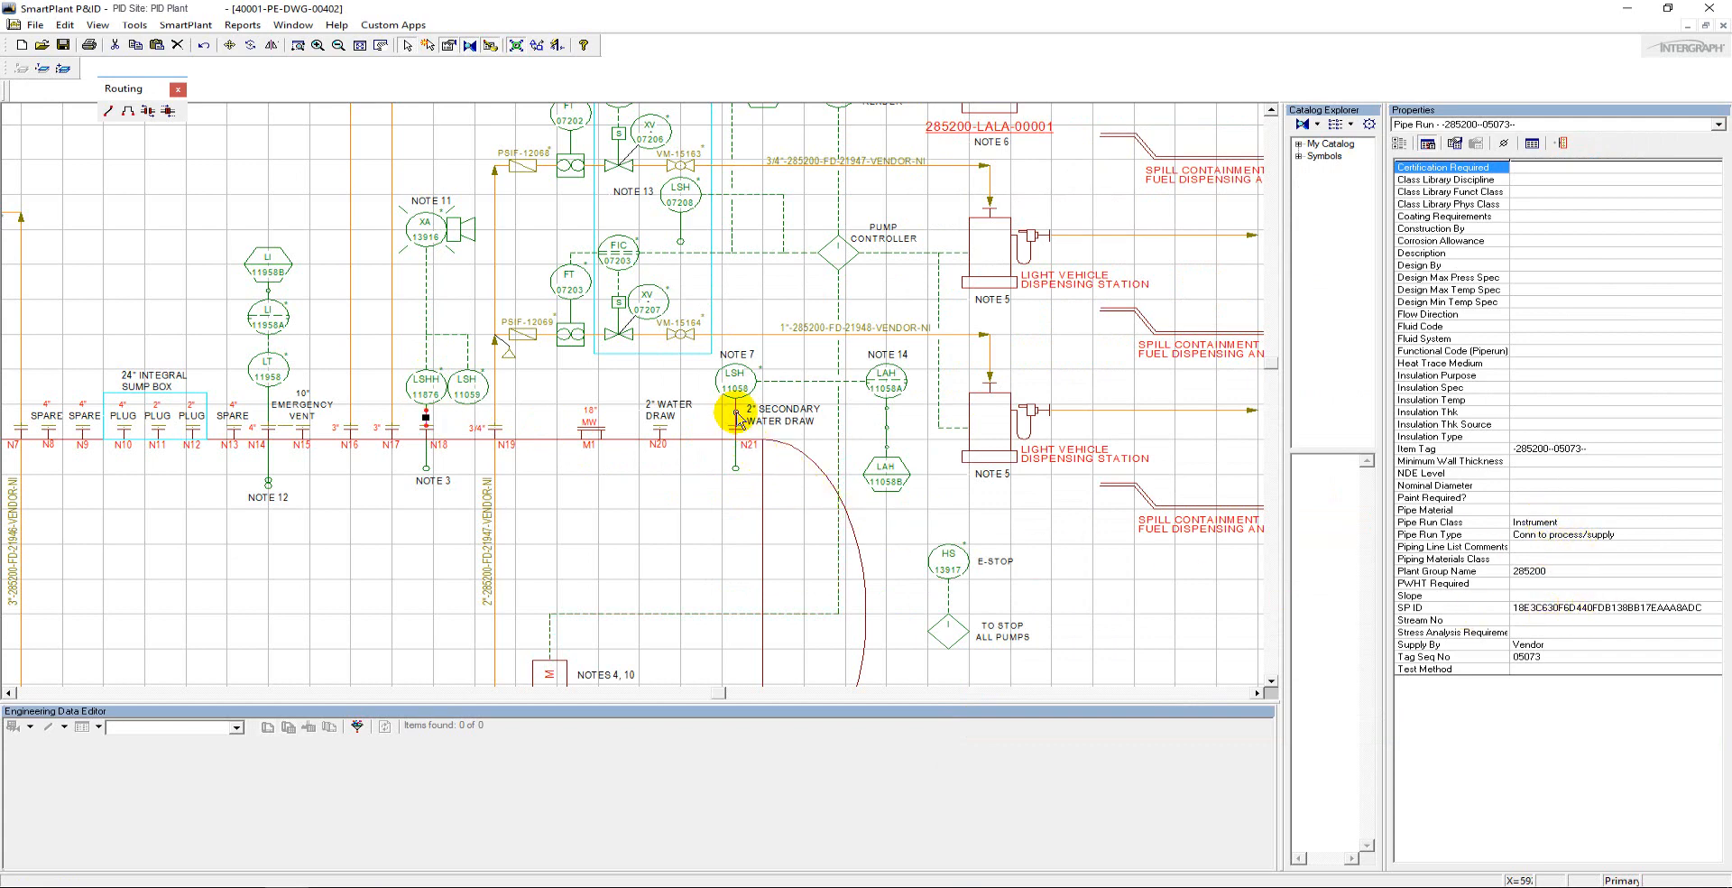
- Dismiss the completion message, try the Unit(s) search mode, then return to Equipment Name(s)
left_click(734, 411)
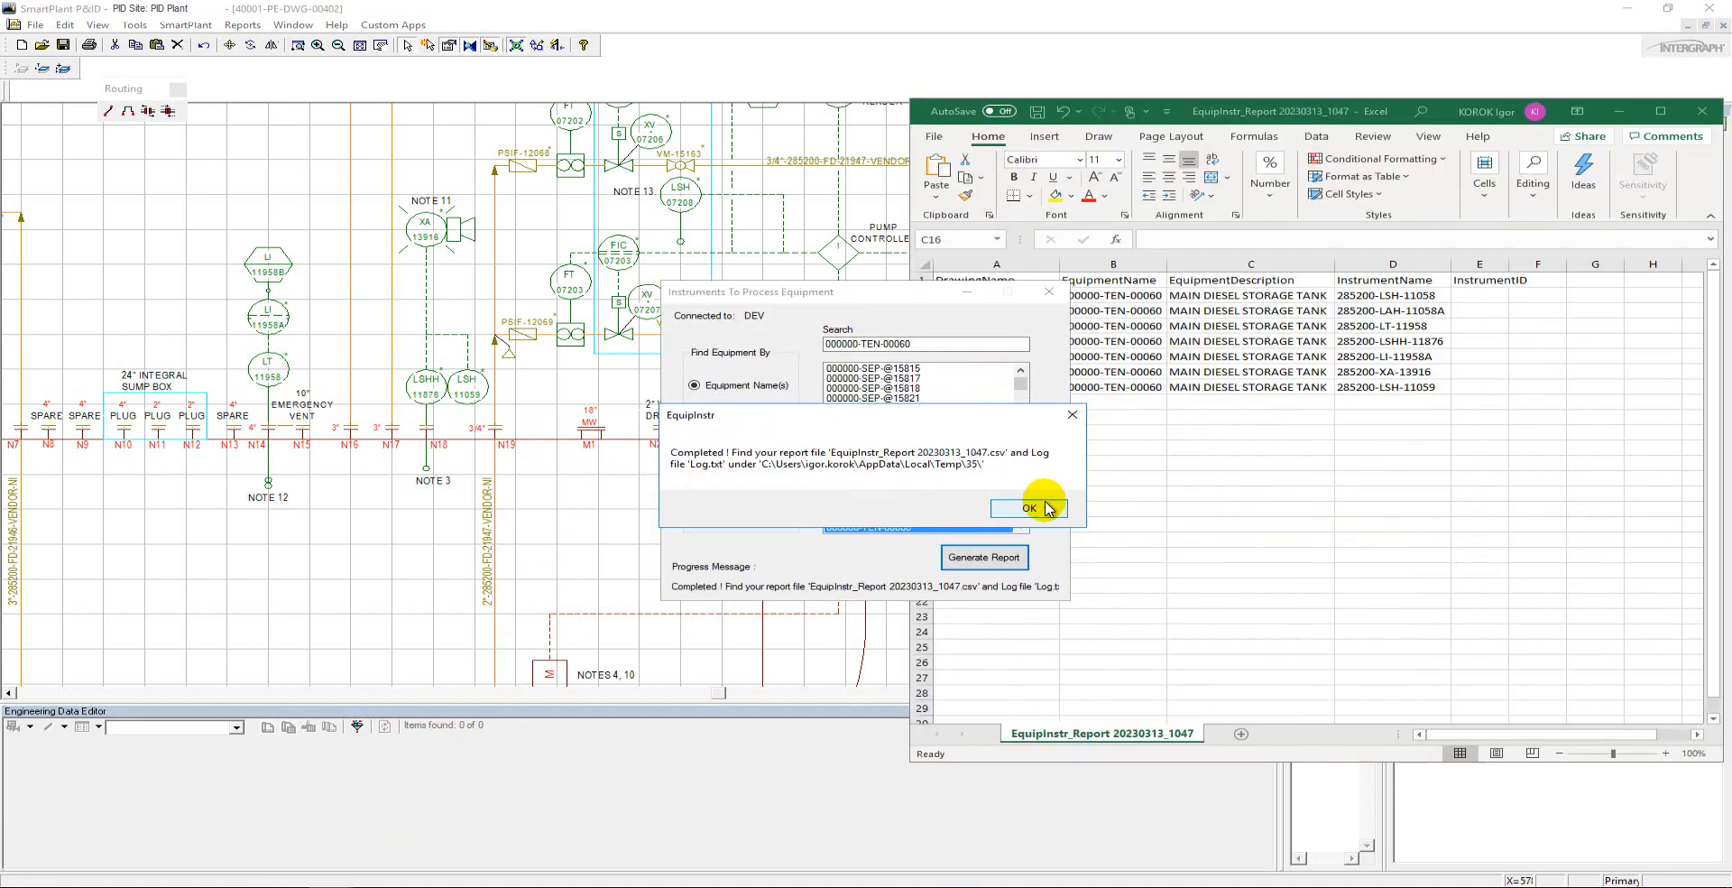
left_click(1028, 508)
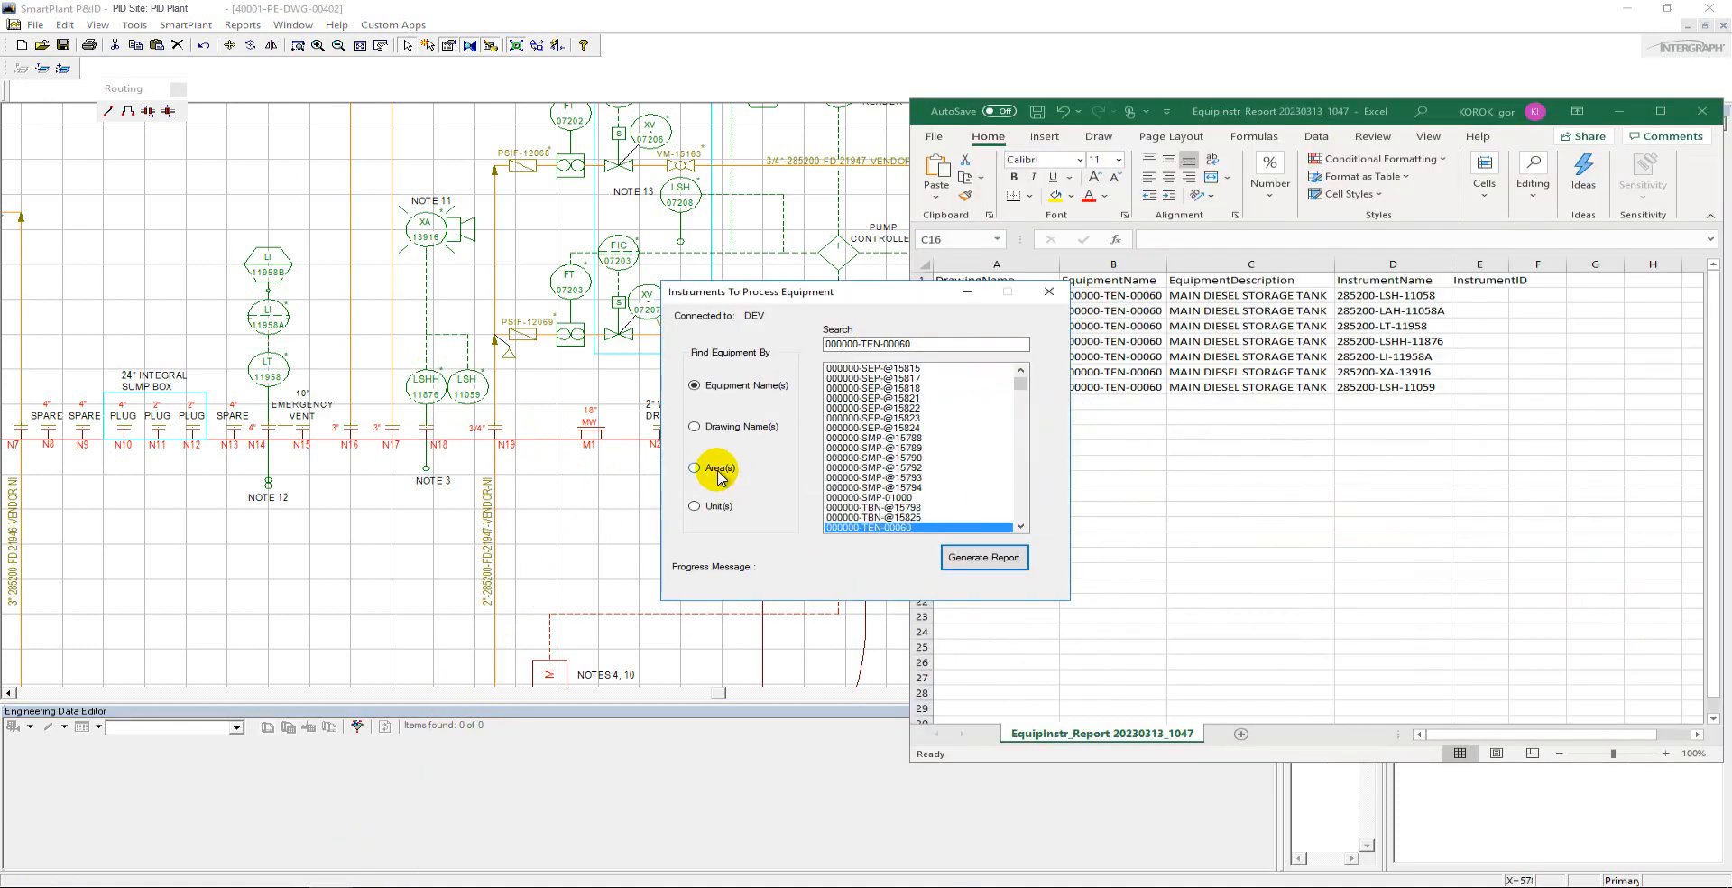
left_click(695, 505)
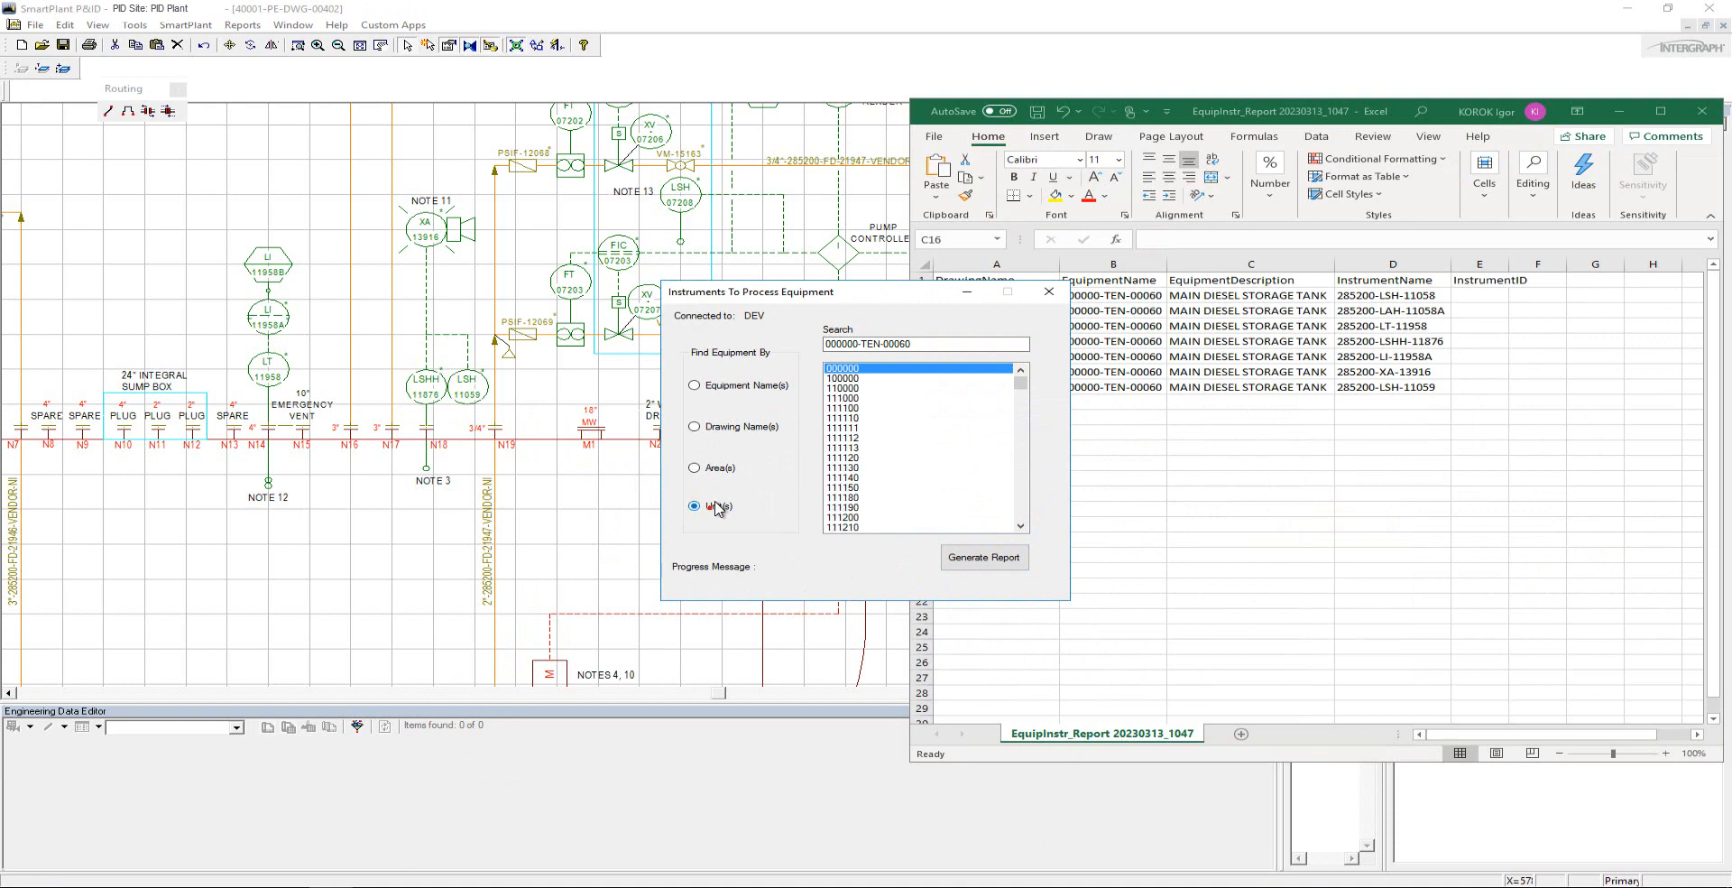
left_click(695, 384)
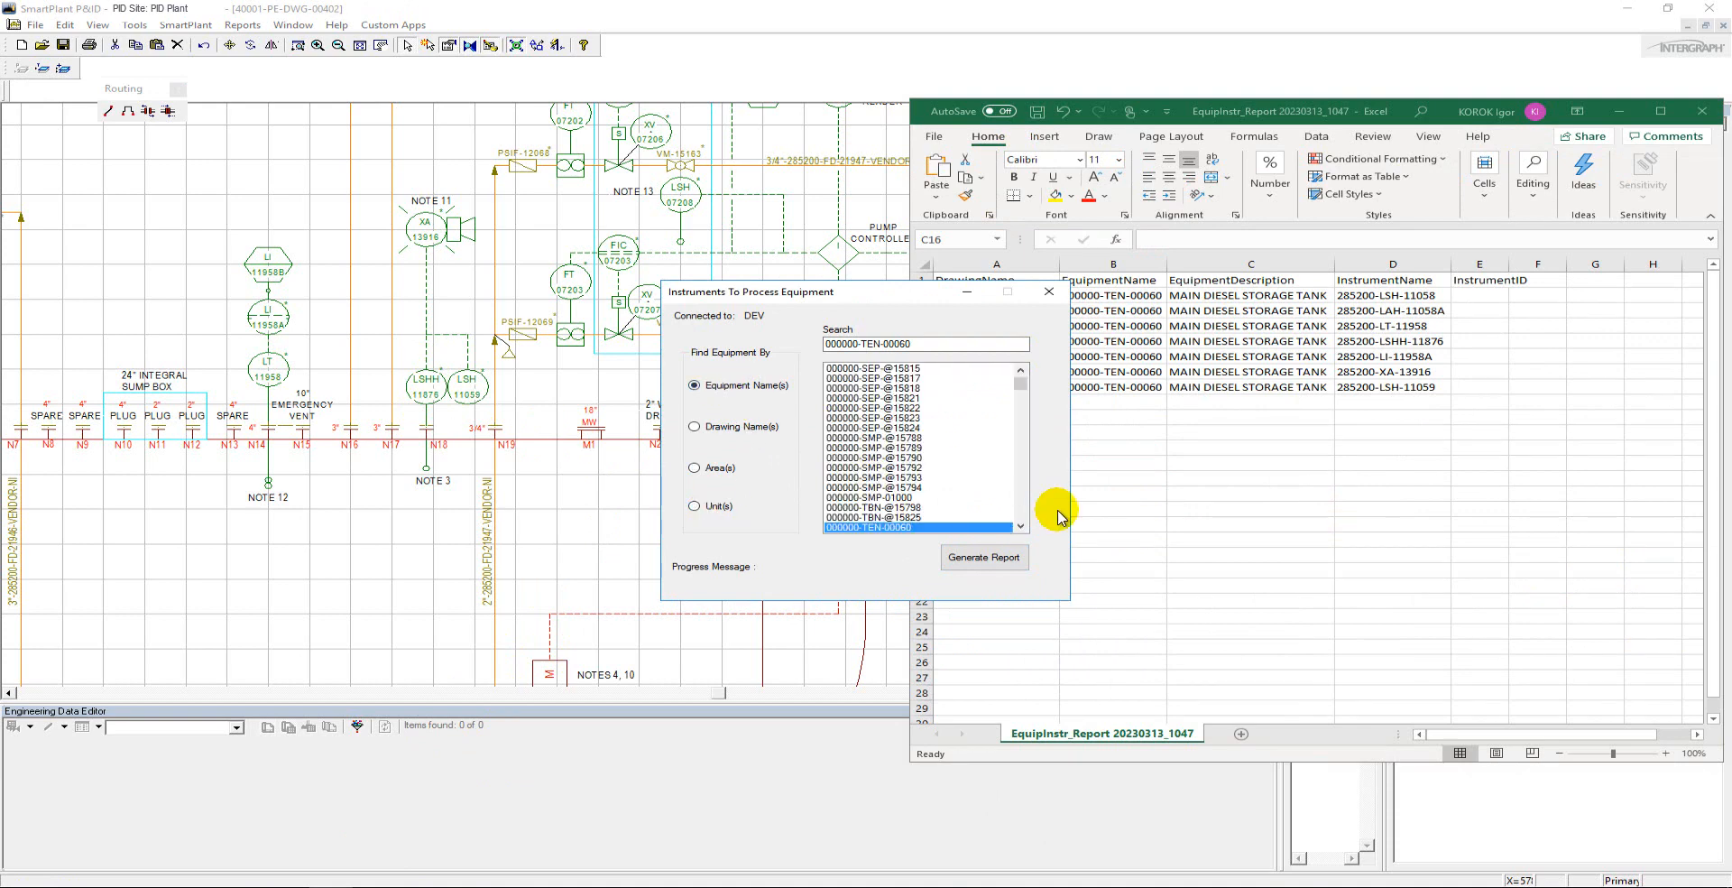